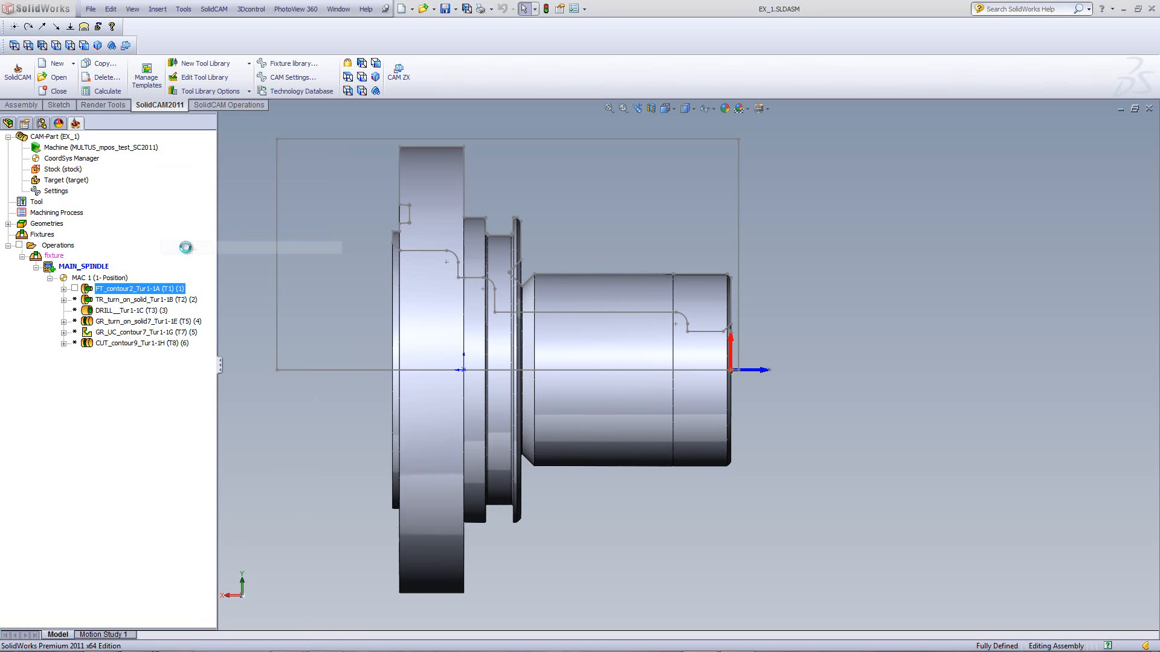
Step: Open FT_contour2_Tur1-1A and view its tool change position, currently 250, 0, 500
double_click(135, 288)
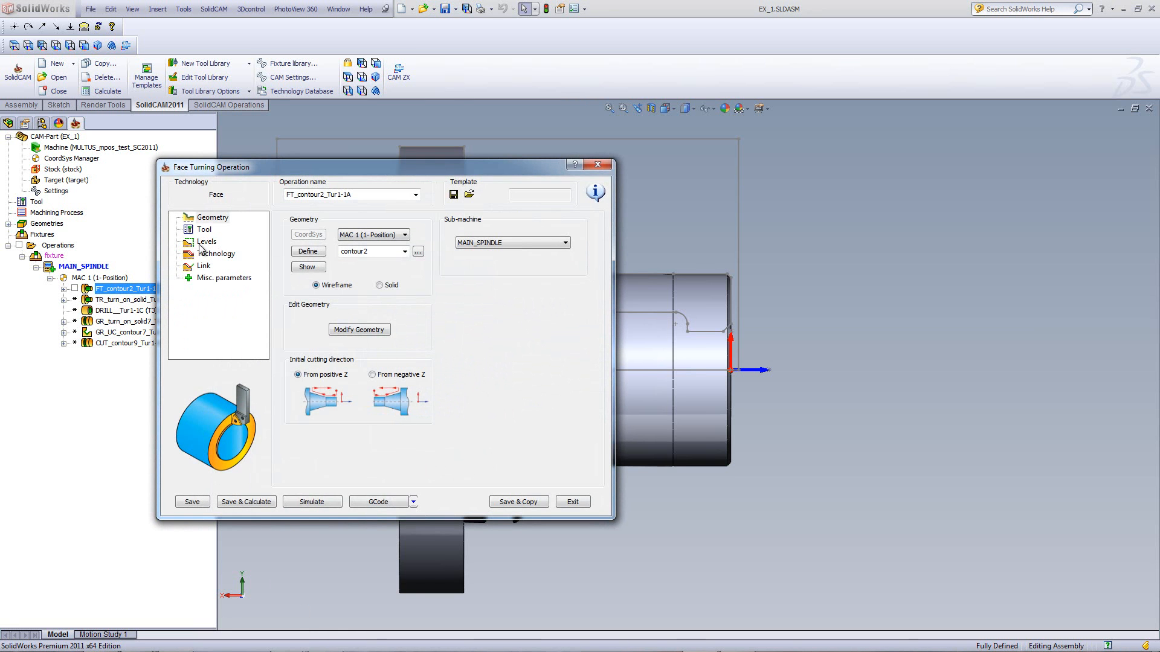
click(204, 230)
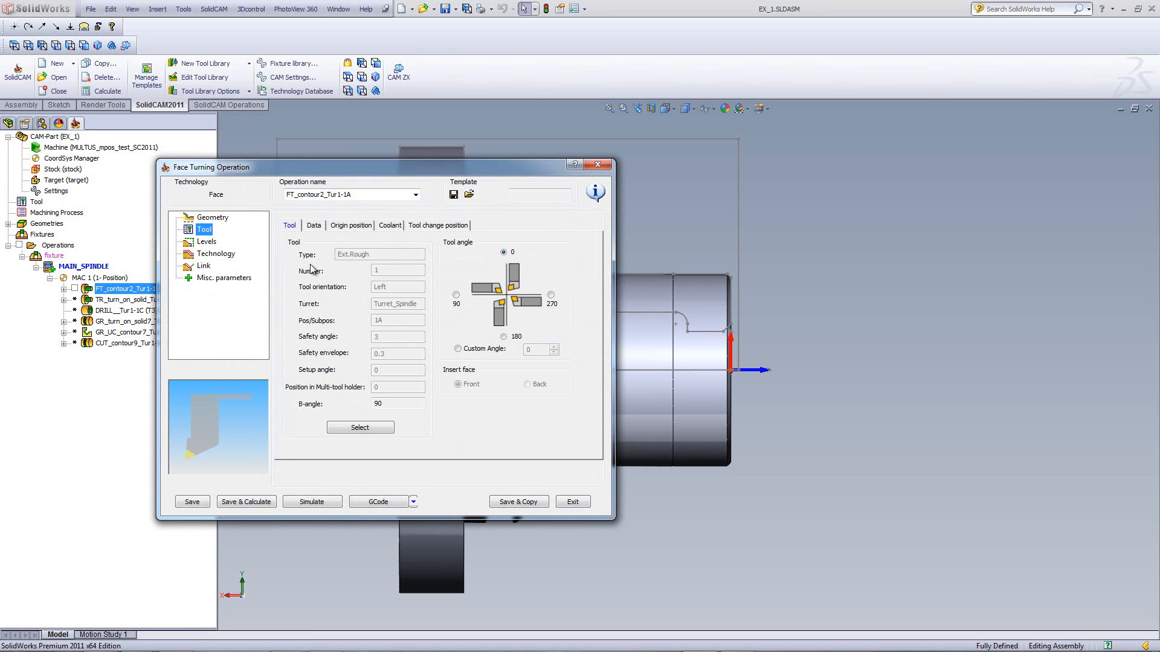
click(437, 225)
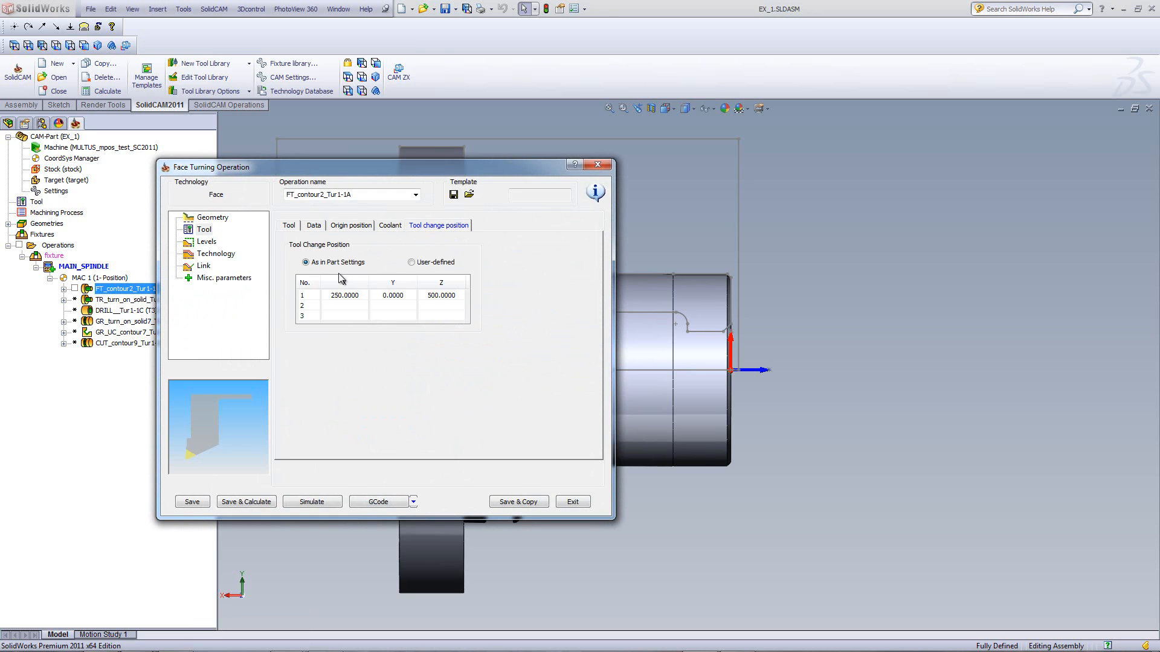
mouse_move(313, 275)
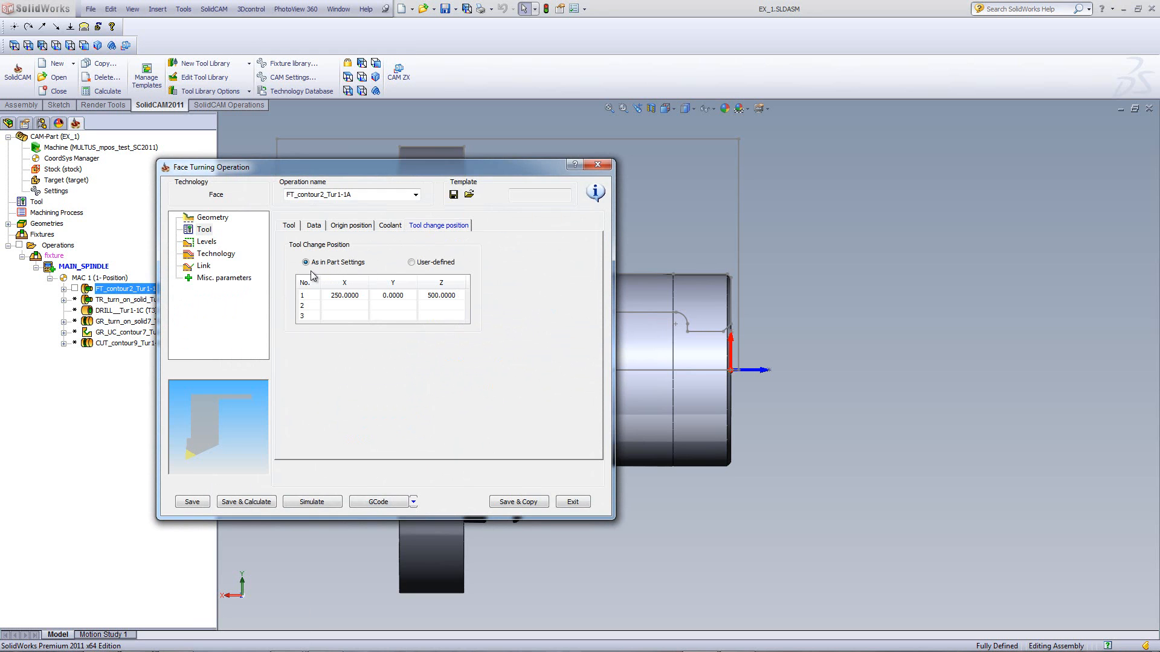
mouse_move(351, 275)
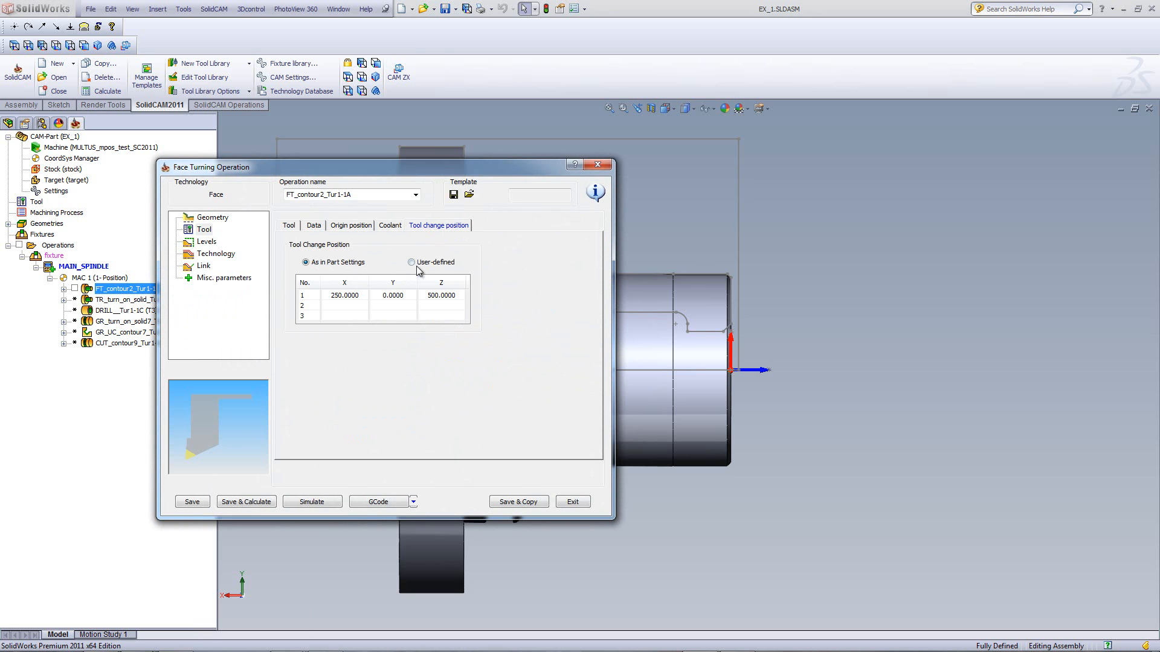
mouse_move(408, 164)
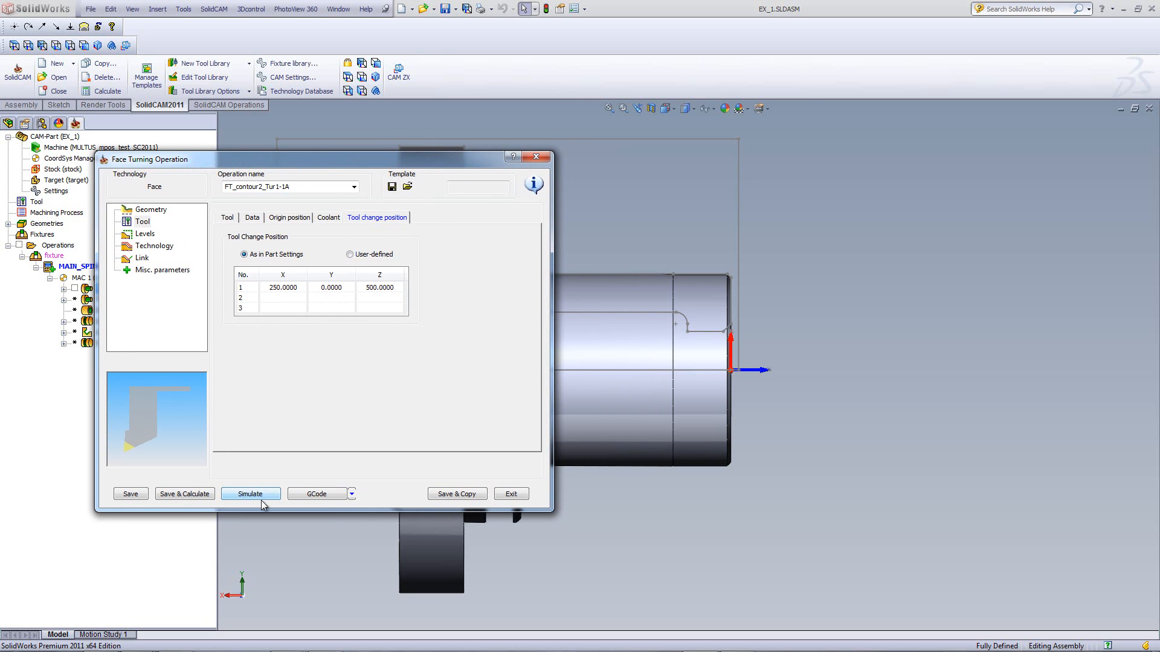
click(250, 493)
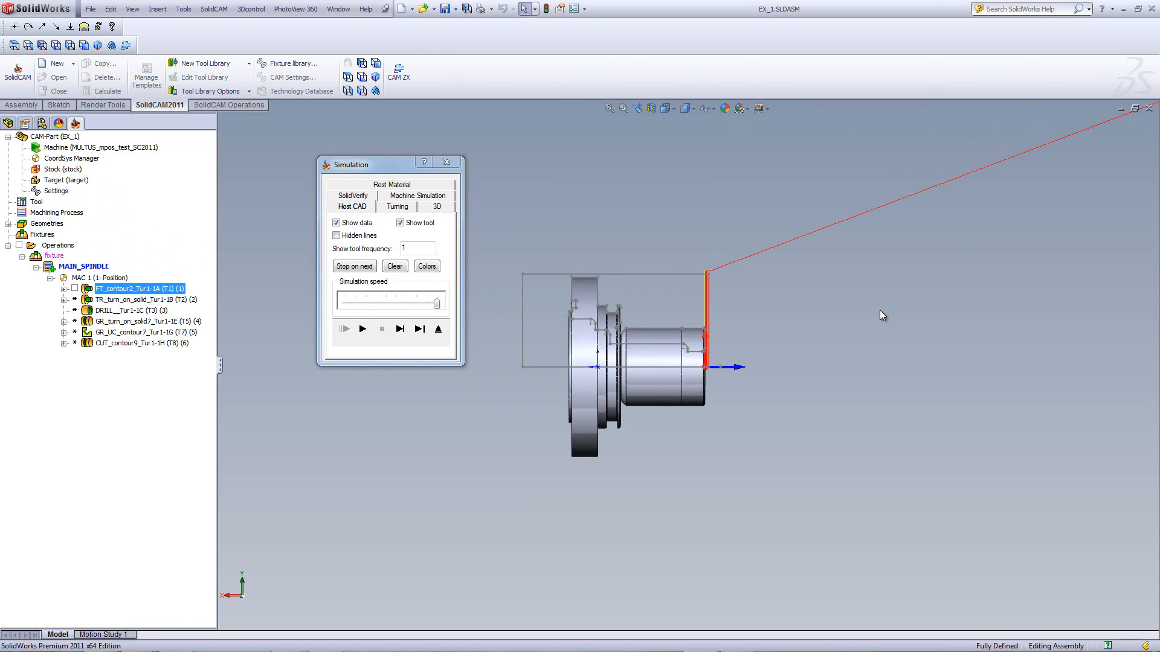
mouse_move(396, 349)
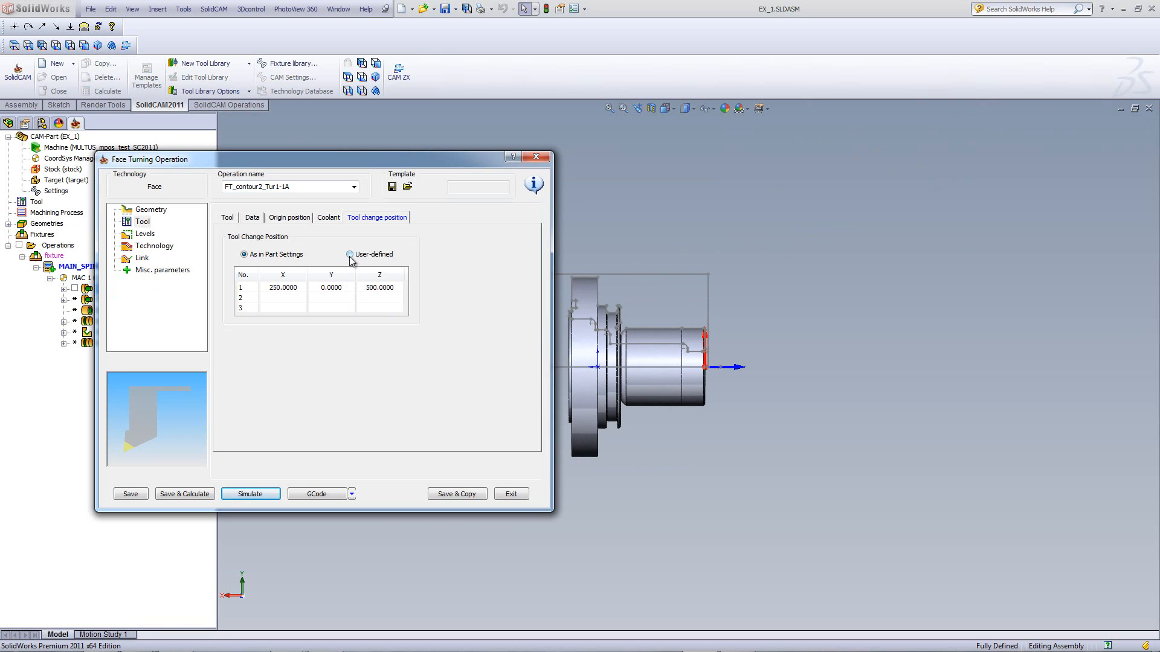
Step: Make the FT tool change point user-defined at X 50, Z 75, then simulate it
click(350, 254)
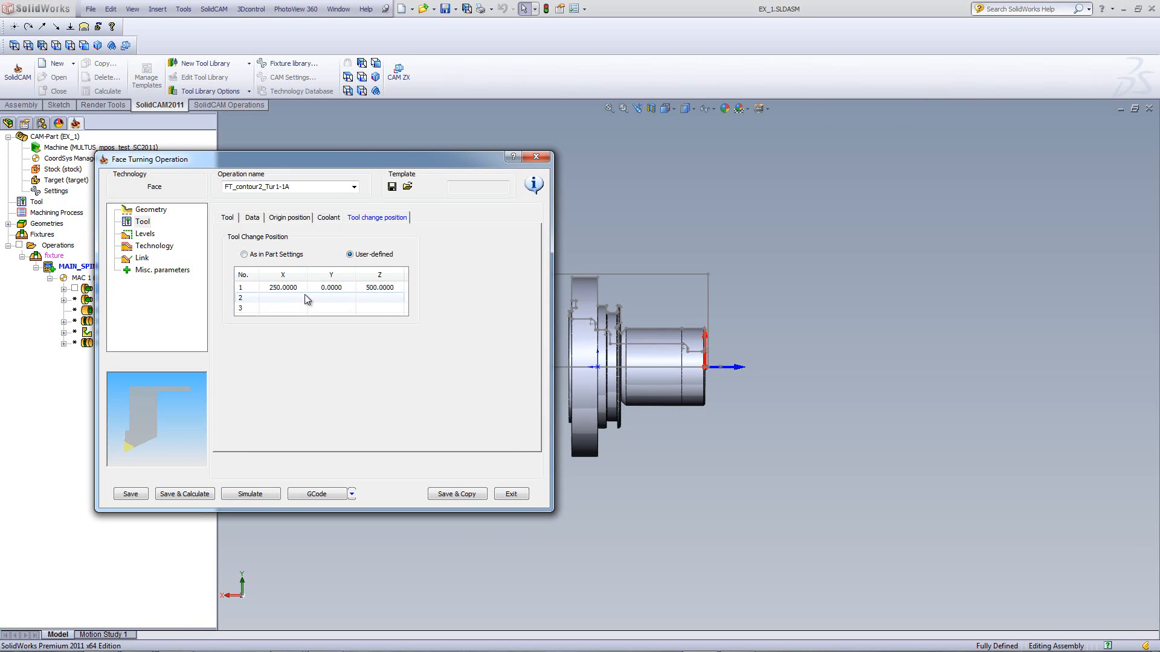
click(282, 287)
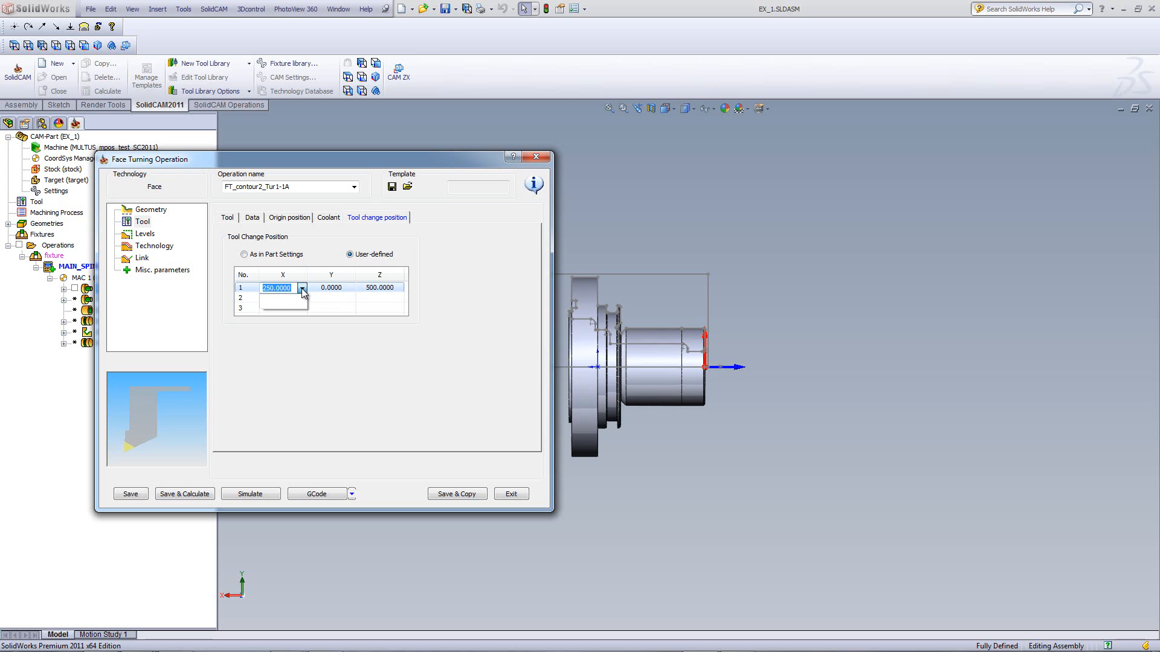
text(50)
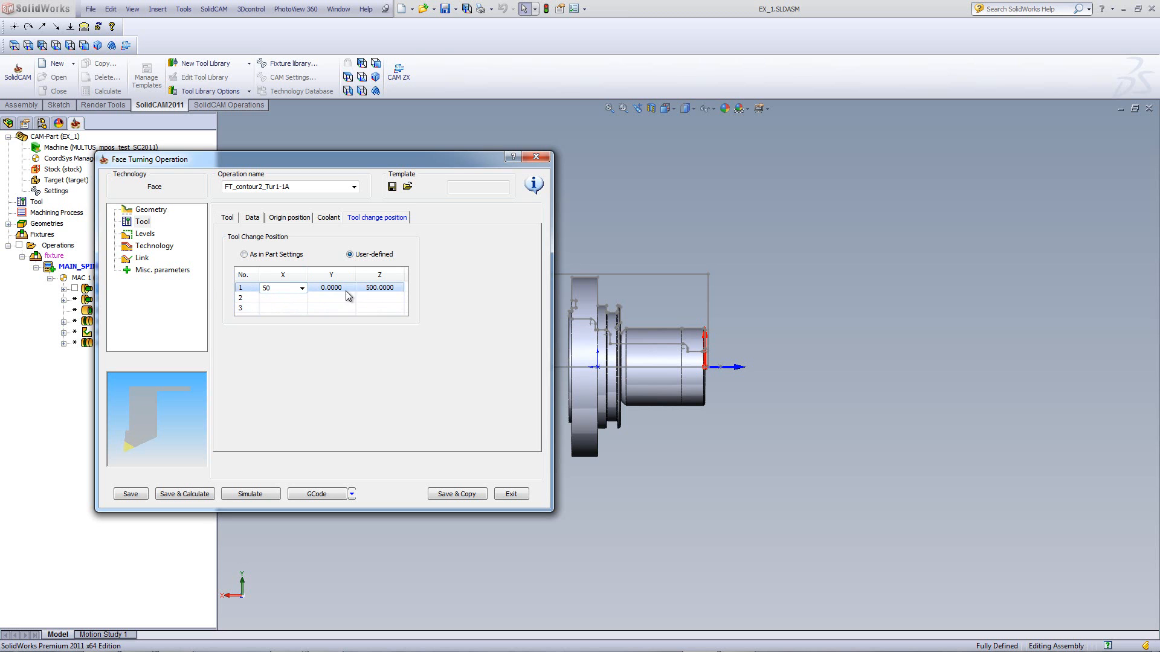
click(374, 288)
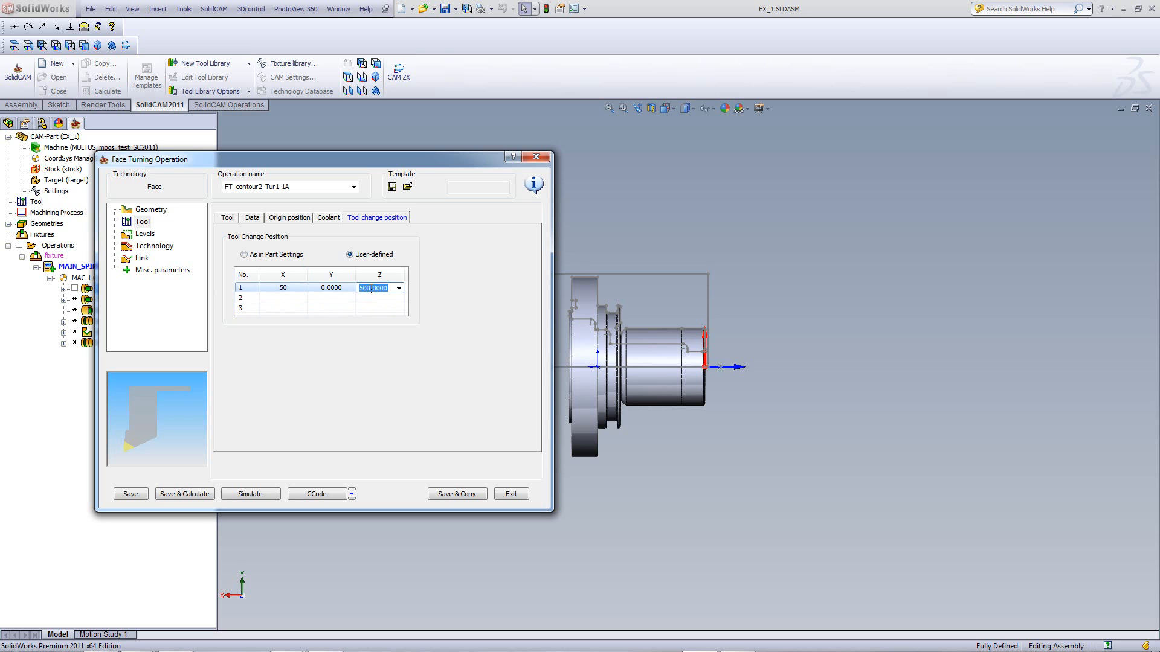
text(75)
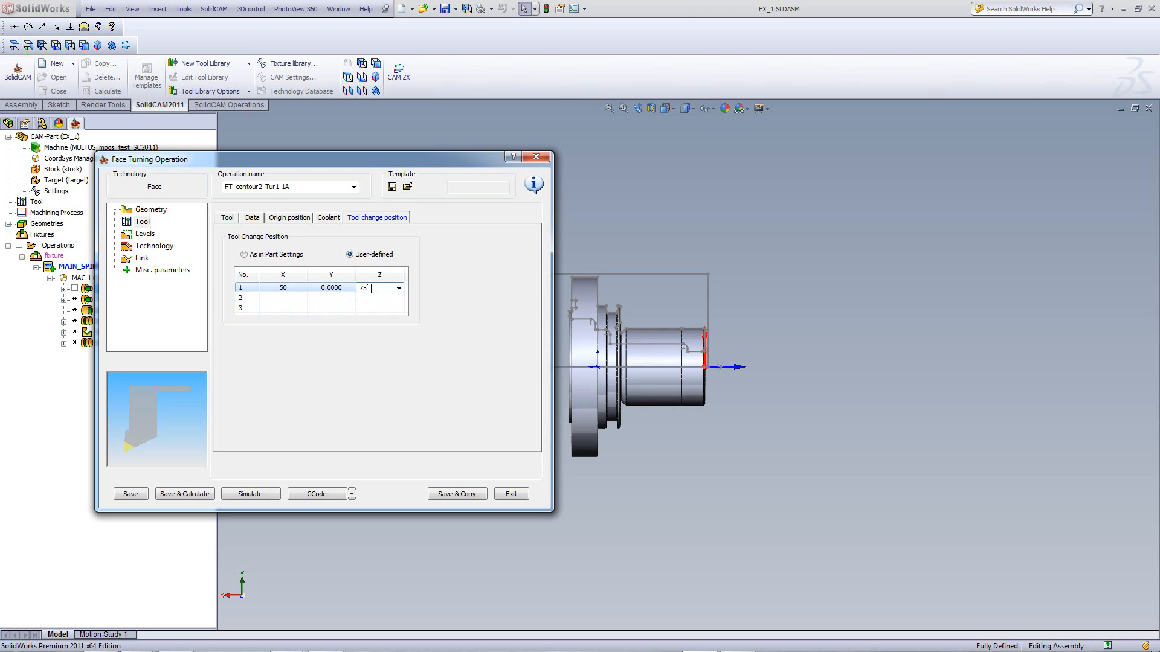
click(331, 298)
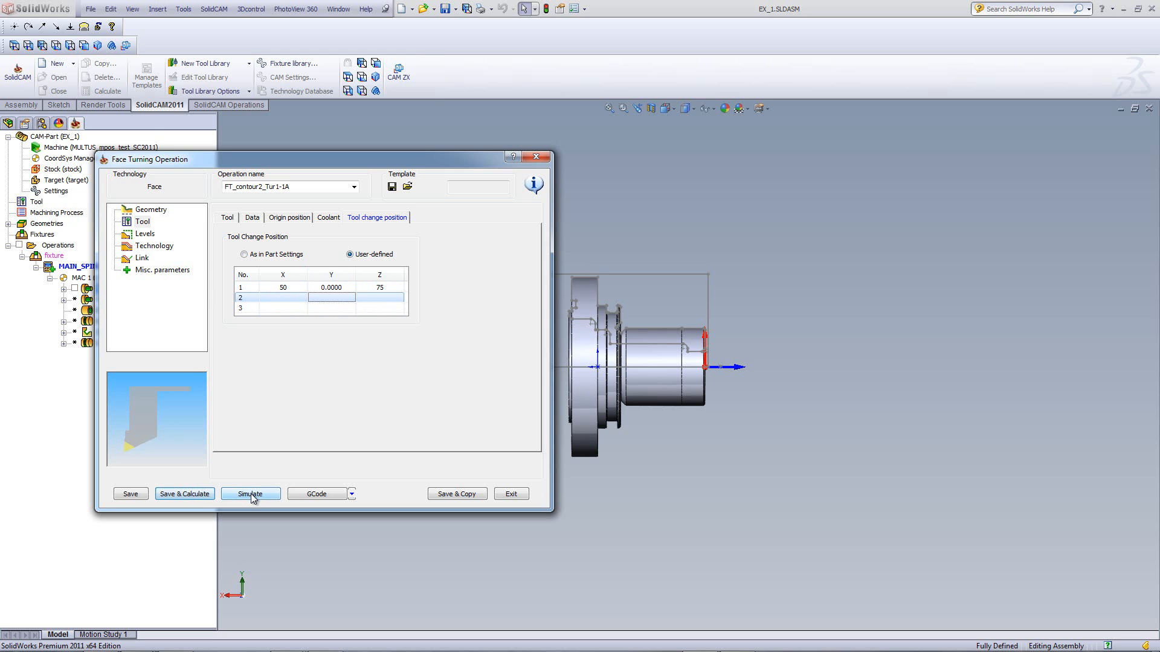
click(250, 494)
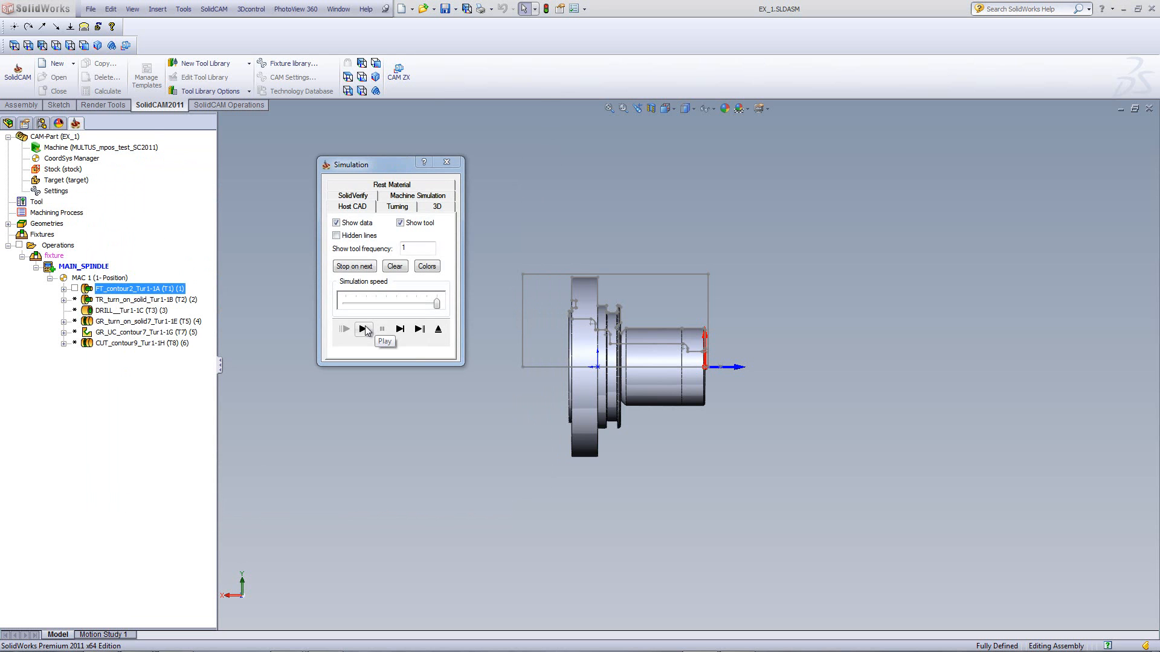
Step: Play the FT_contour2 simulation from the new tool change point, then exit it
click(344, 329)
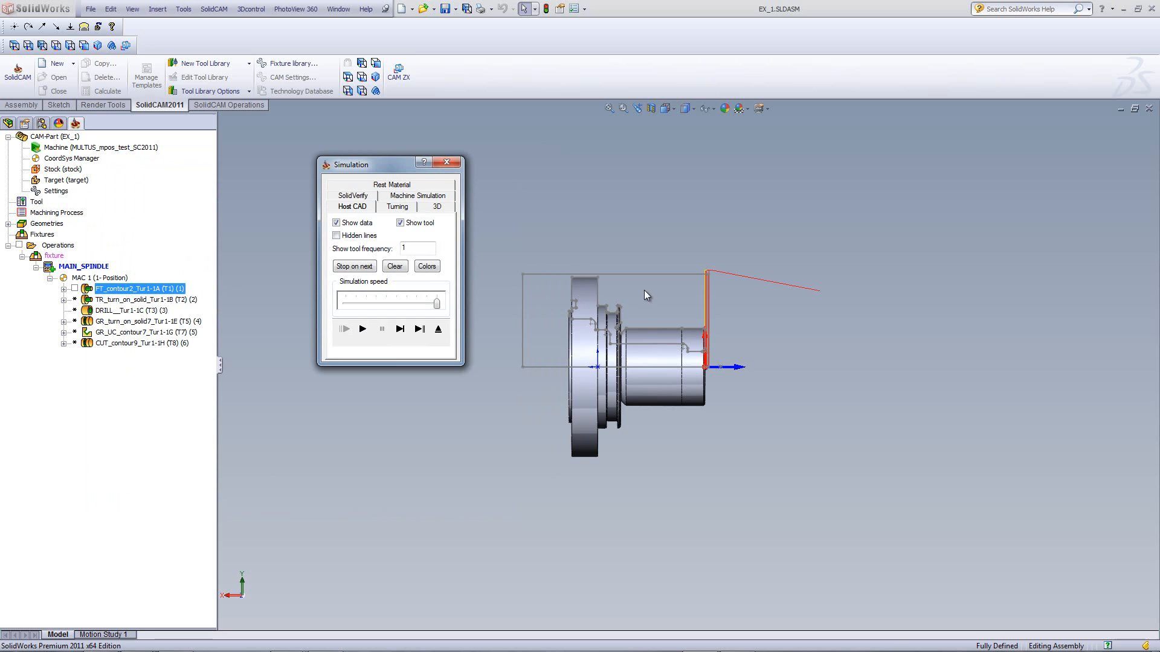
mouse_move(824, 303)
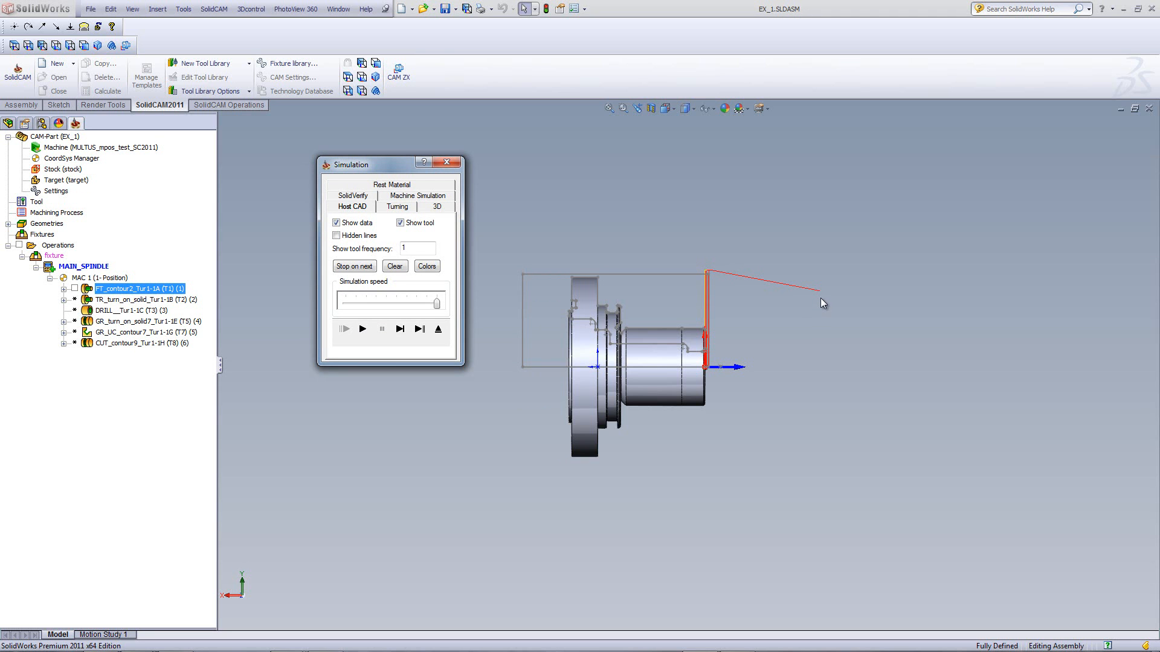
mouse_move(843, 302)
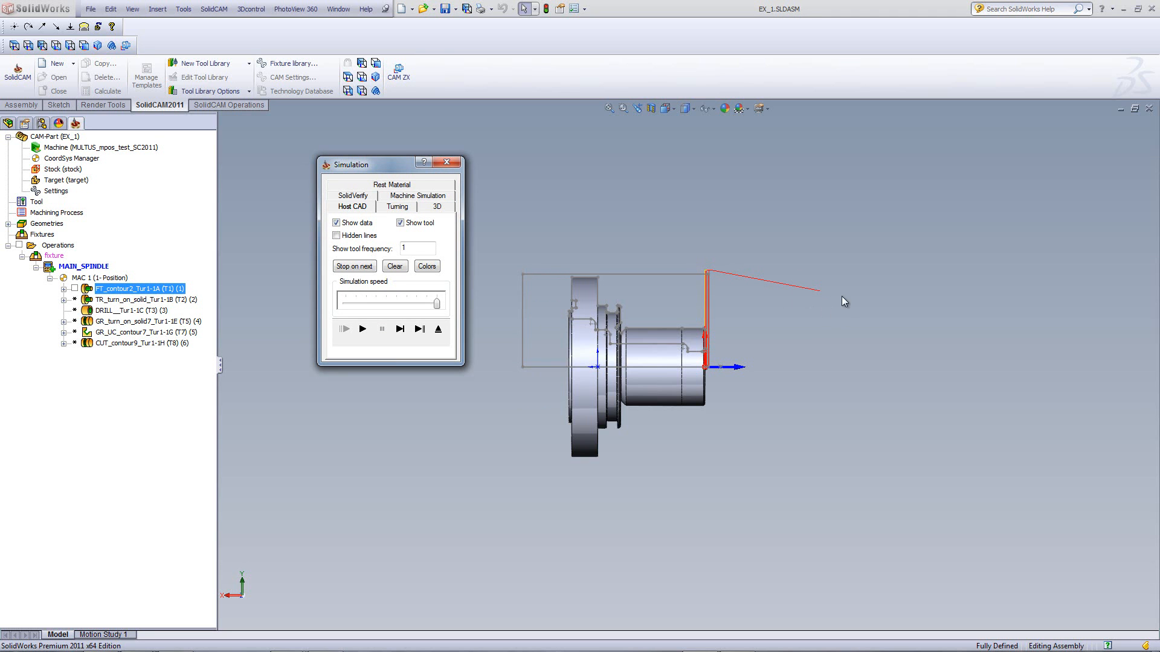
mouse_move(842, 276)
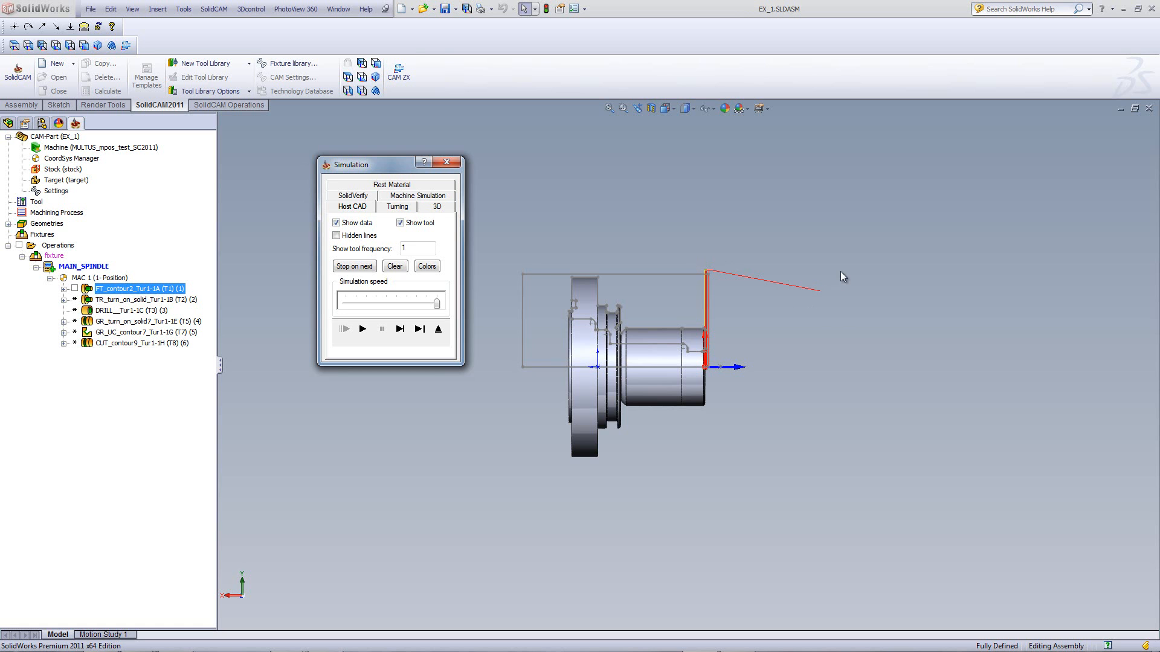
mouse_move(788, 271)
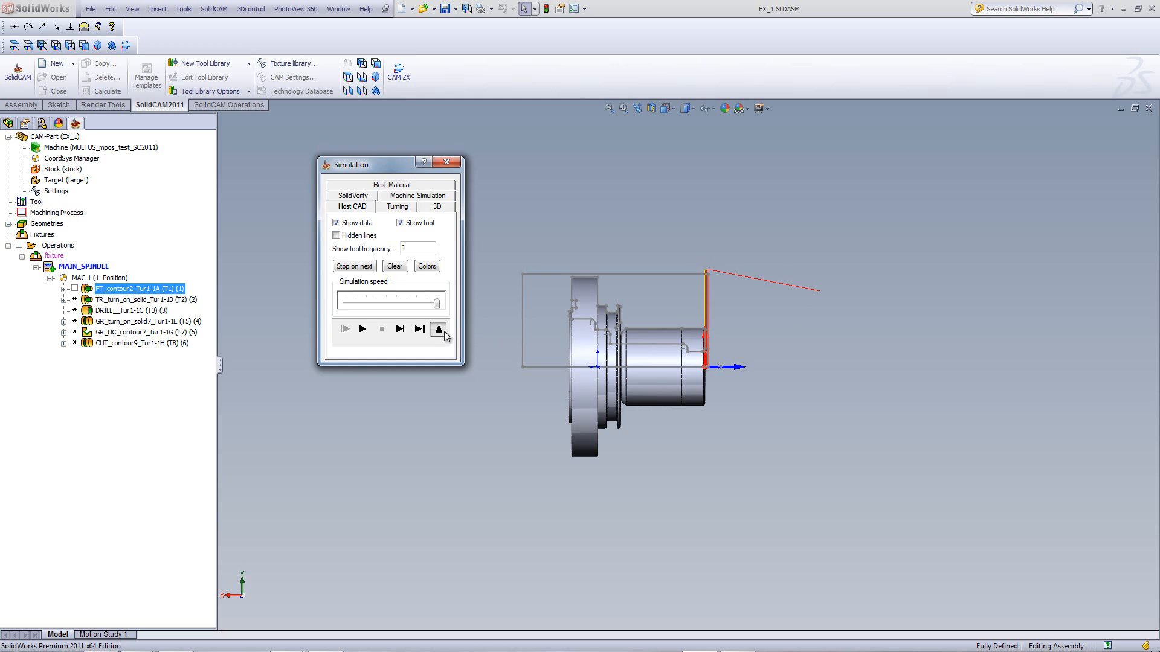
click(448, 162)
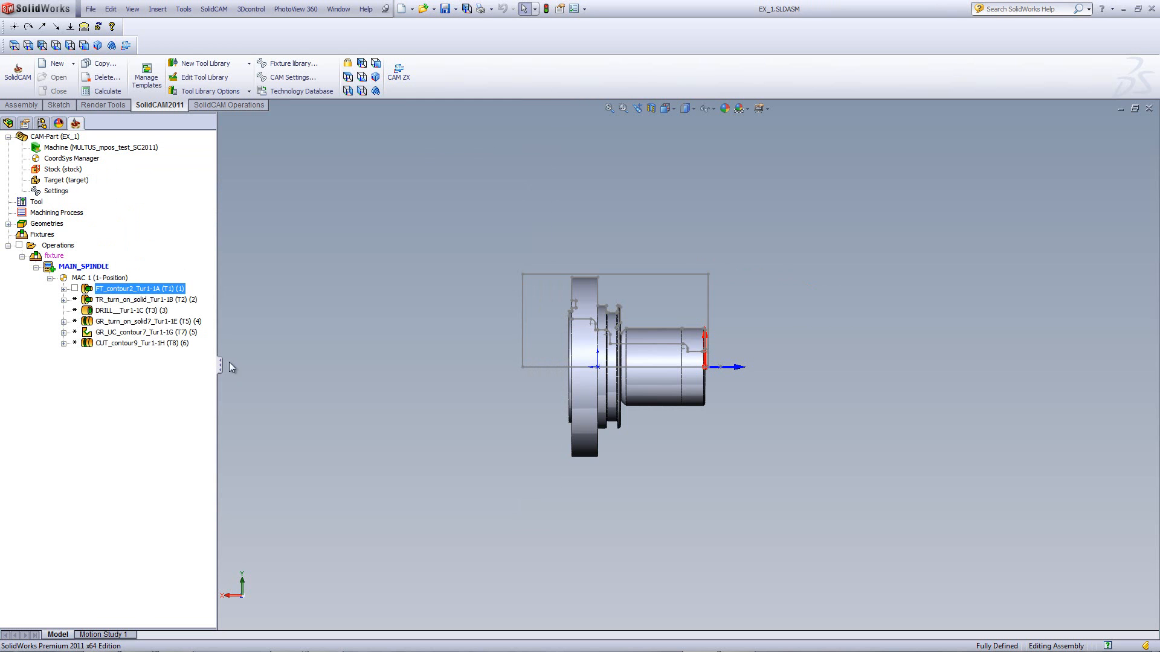
Step: Open TR_turn_on_solid, change its tool change point X to 75, then simulate
click(145, 300)
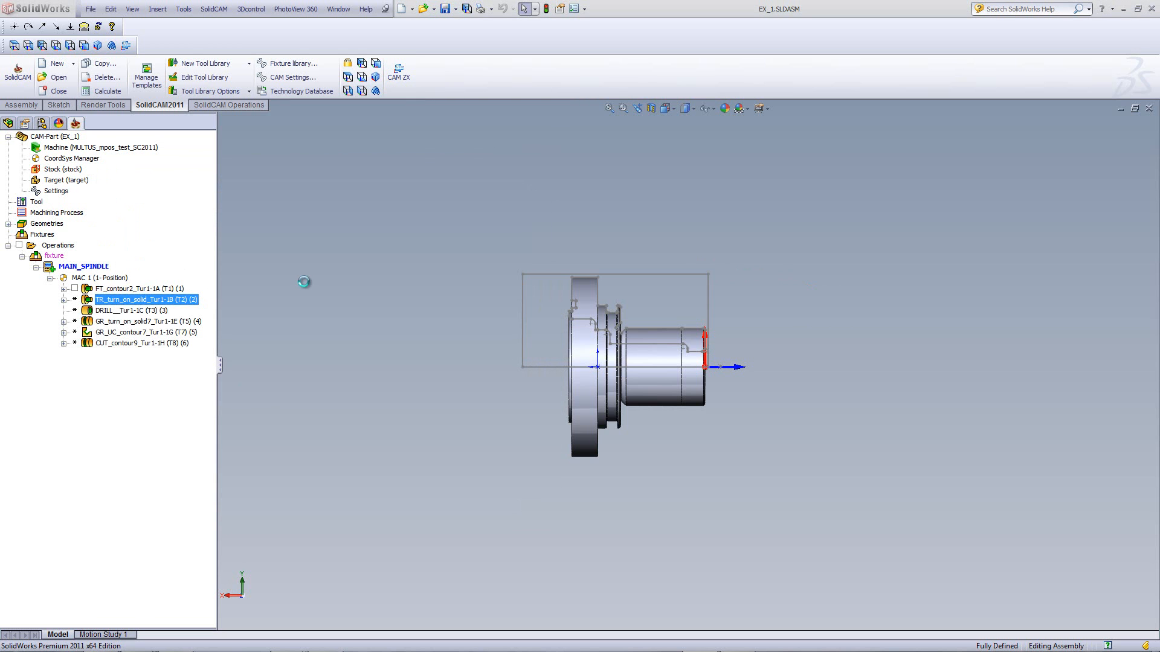
double_click(145, 299)
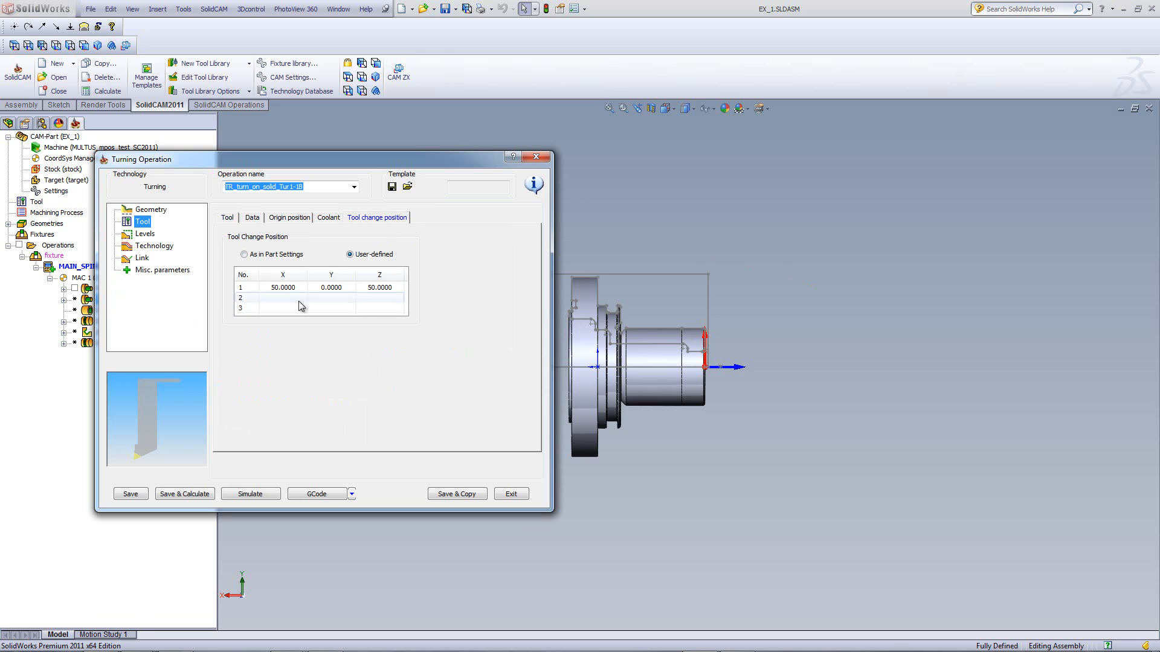
click(283, 287)
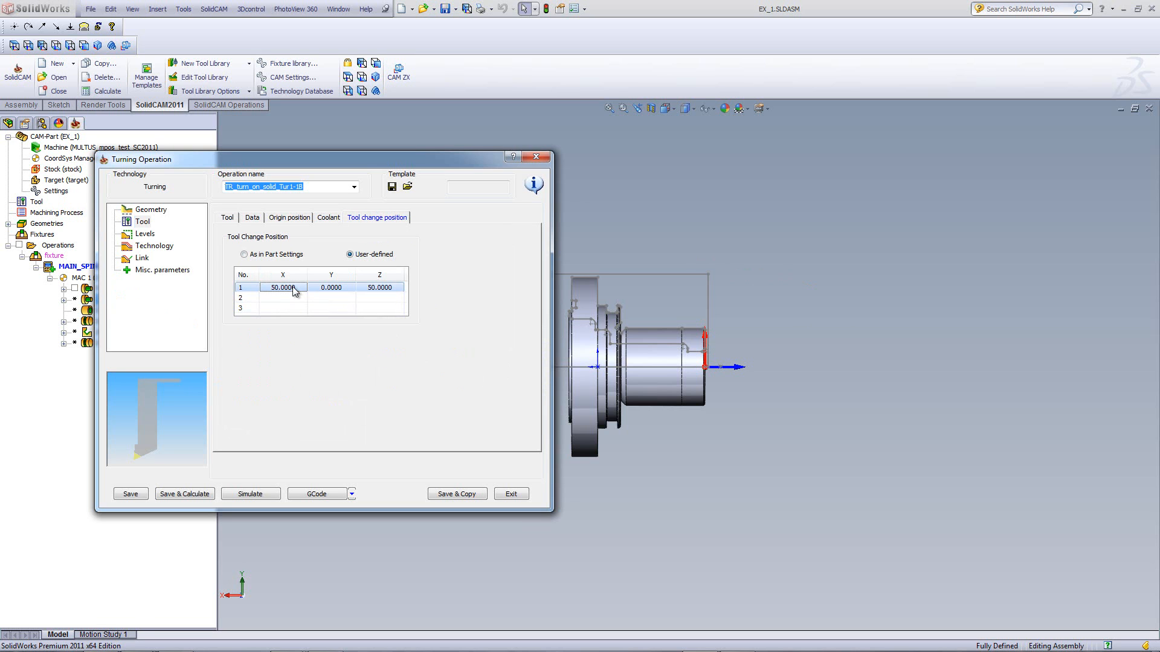
click(281, 287)
text(75.0000)
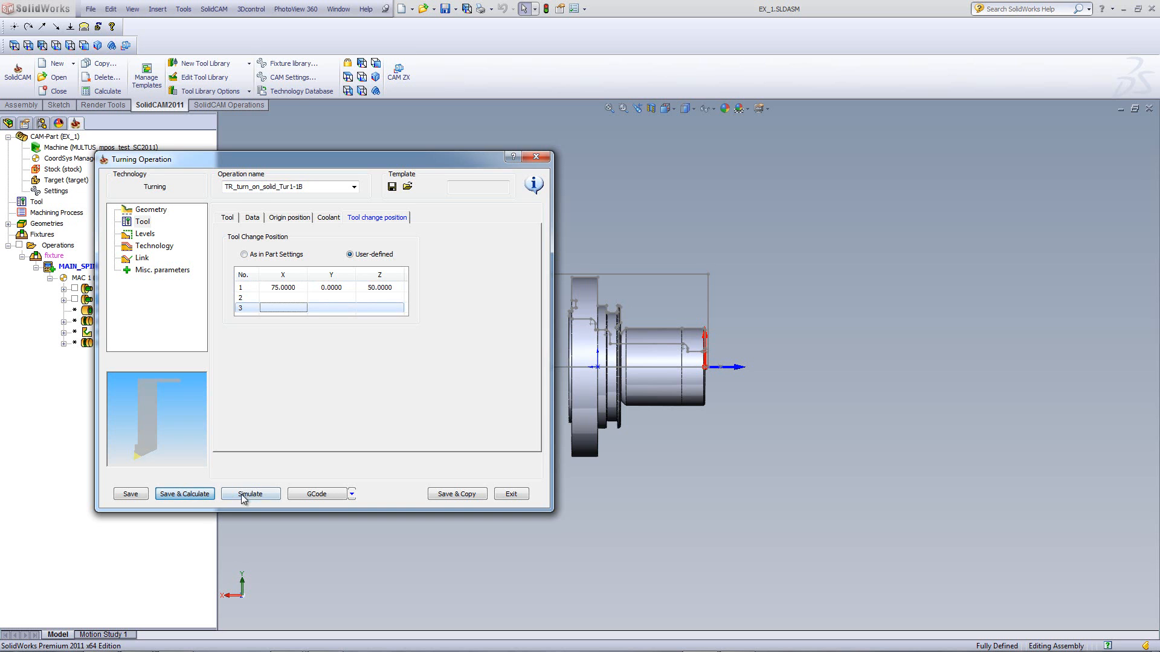
click(251, 494)
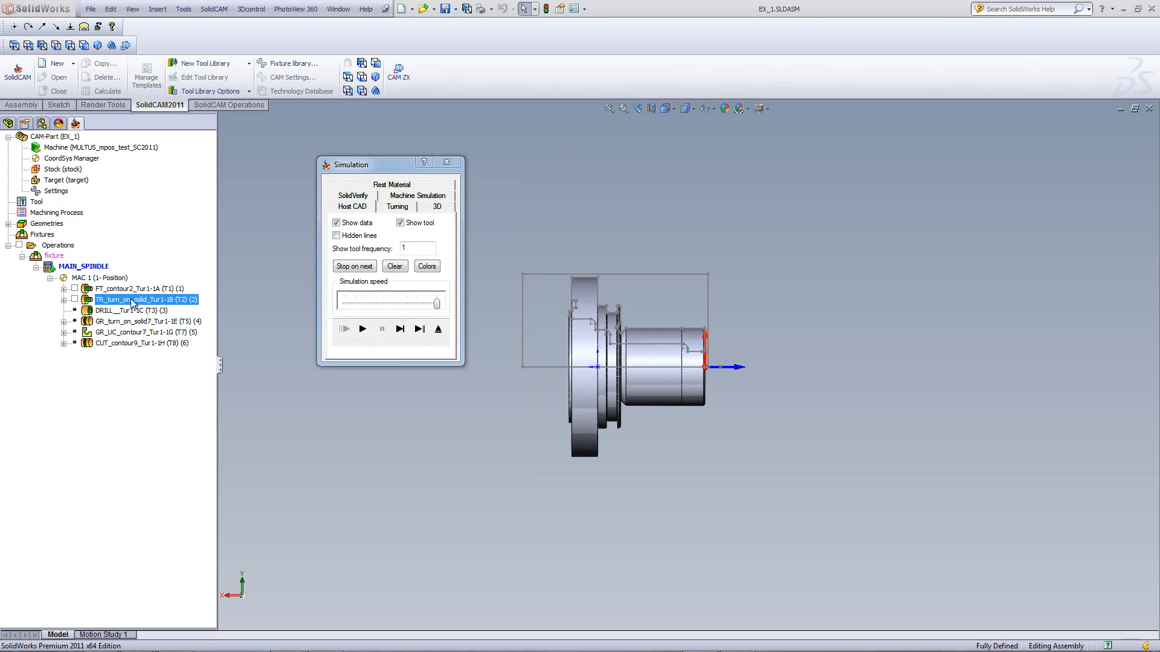
Step: Add FT_contour2 to the TR simulation and play both operations together
click(139, 289)
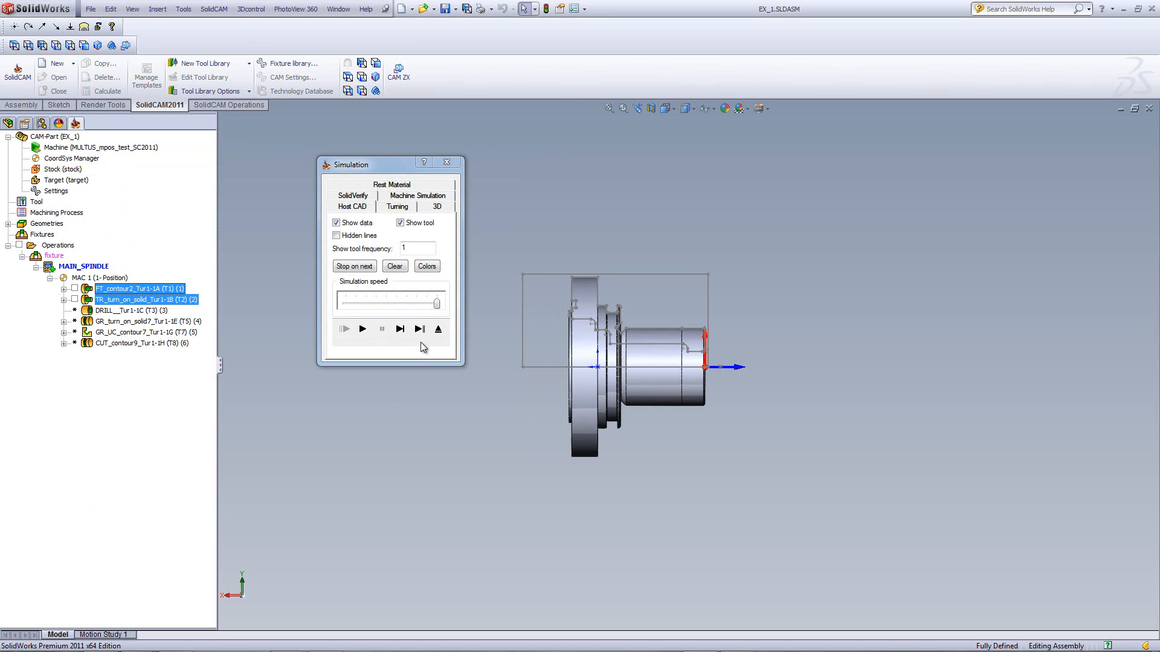
click(419, 329)
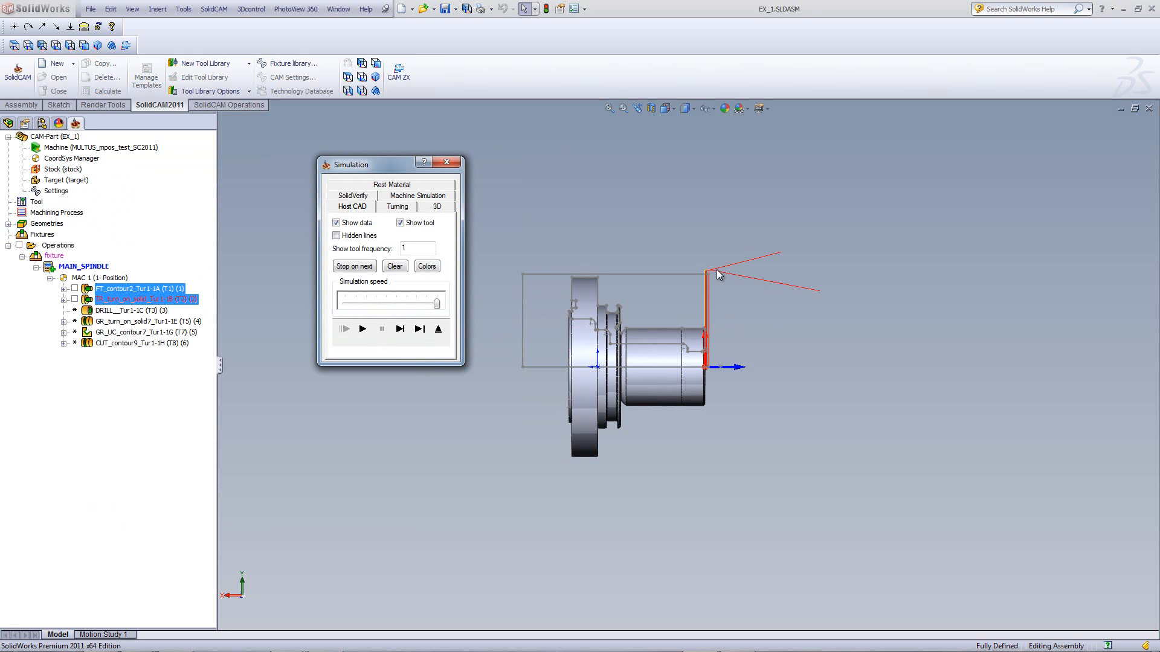
mouse_move(767, 260)
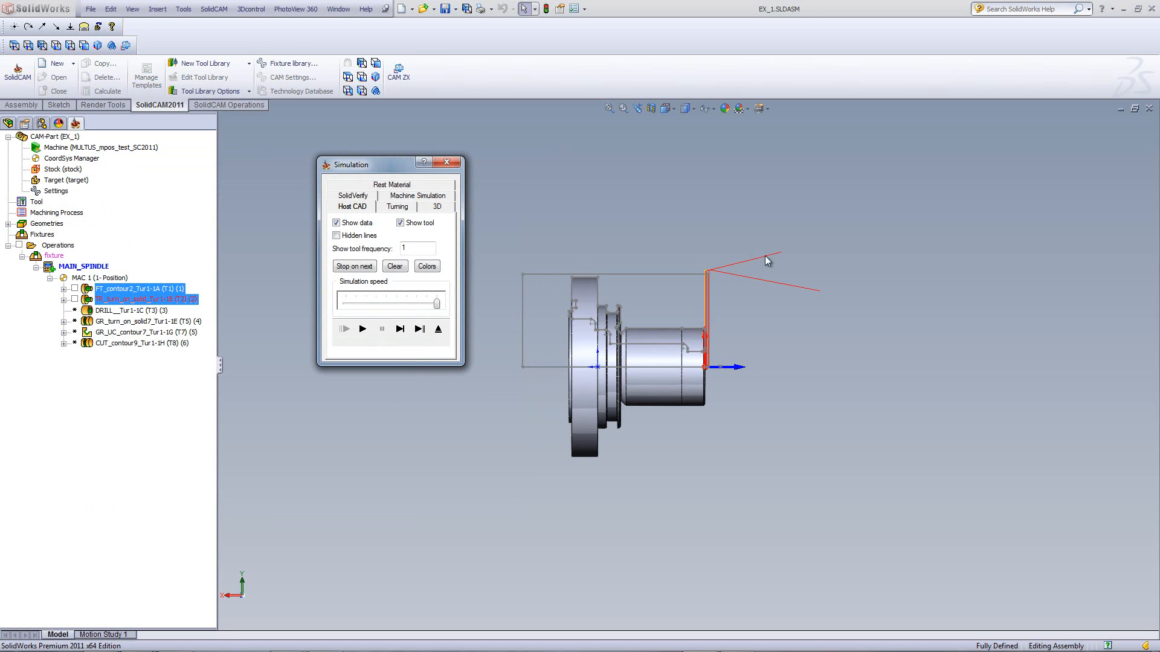
mouse_move(781, 256)
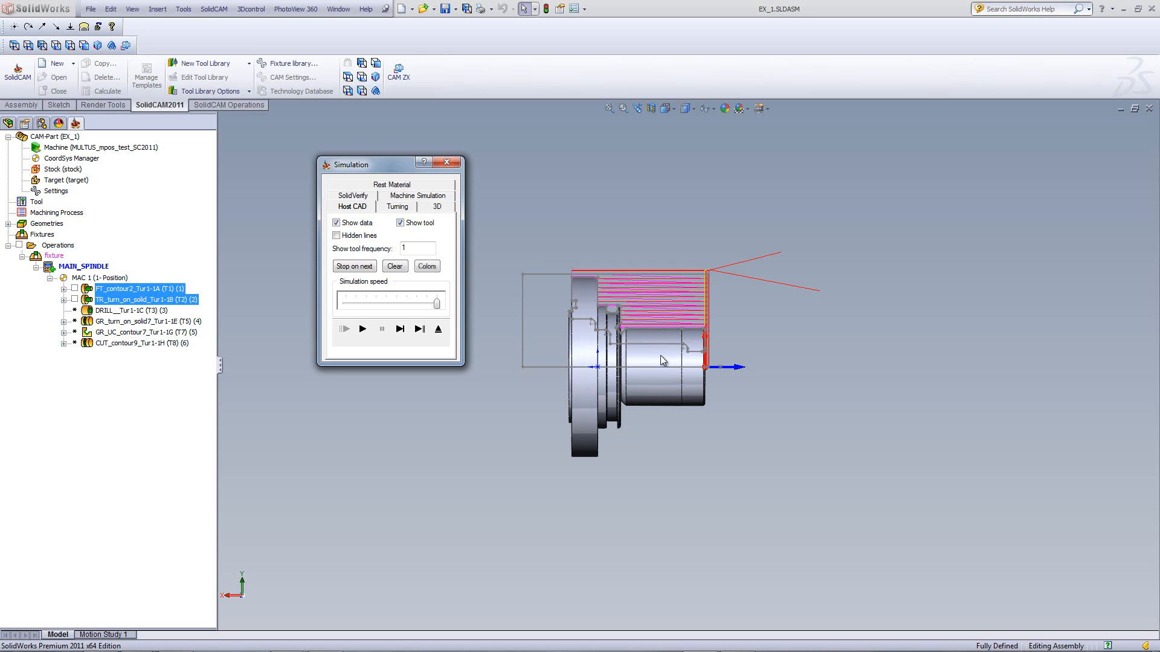
mouse_move(722, 346)
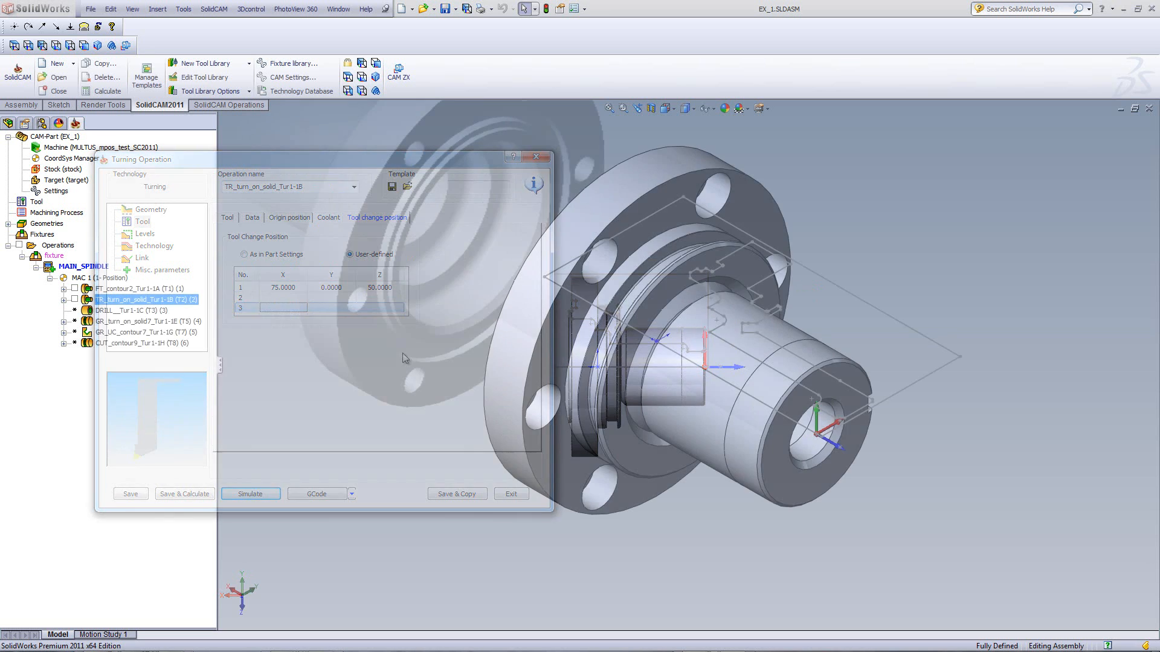
Step: Exit the TR_turn_on_solid Turning Operation dialog
click(510, 494)
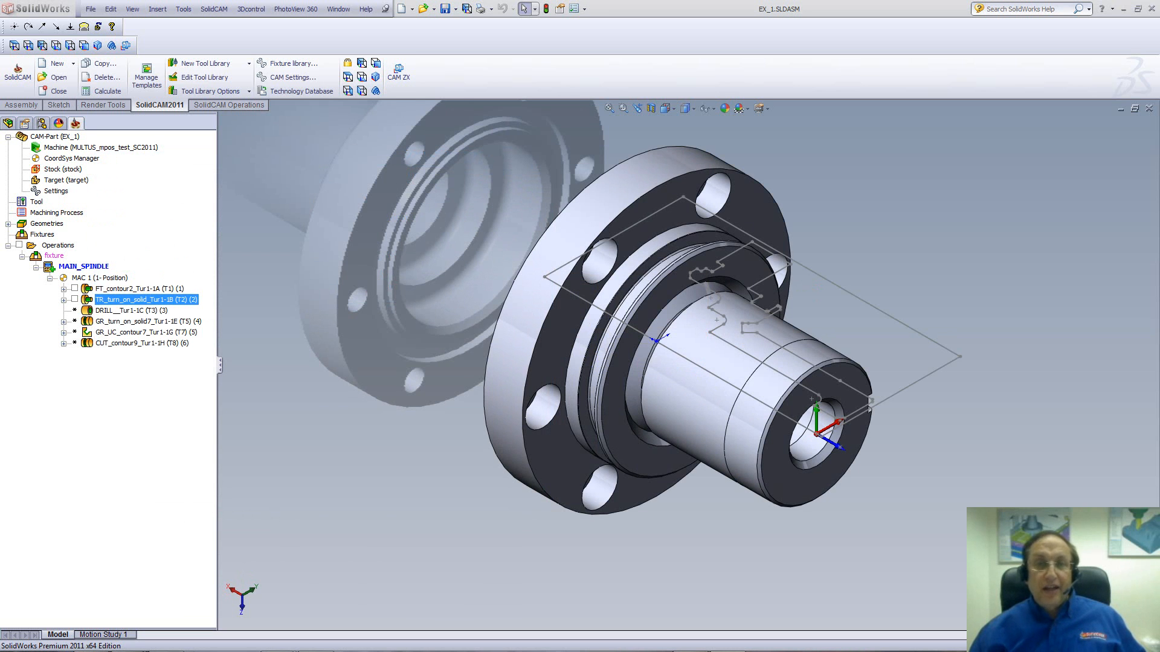